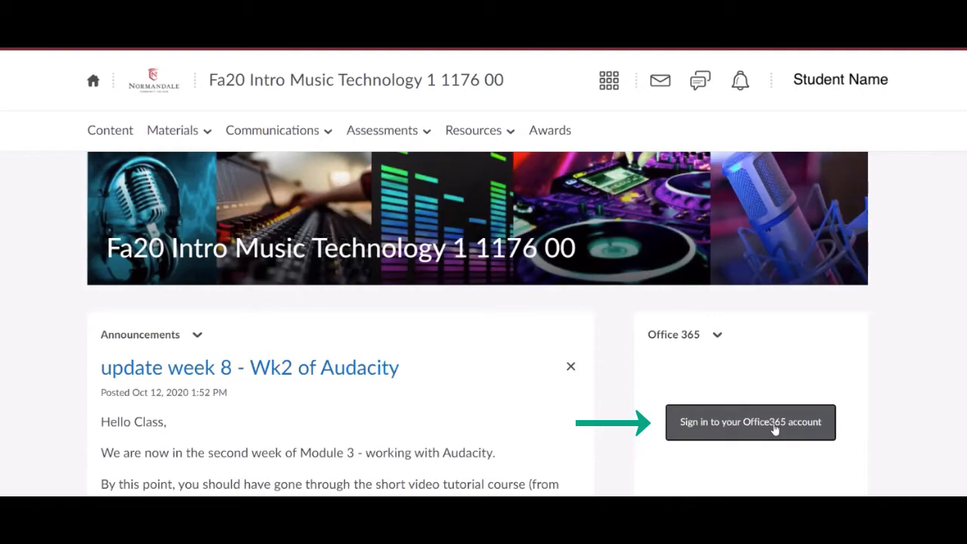
- Sign the Office 365 widget into the account and go into OneDrive My files
left_click(749, 421)
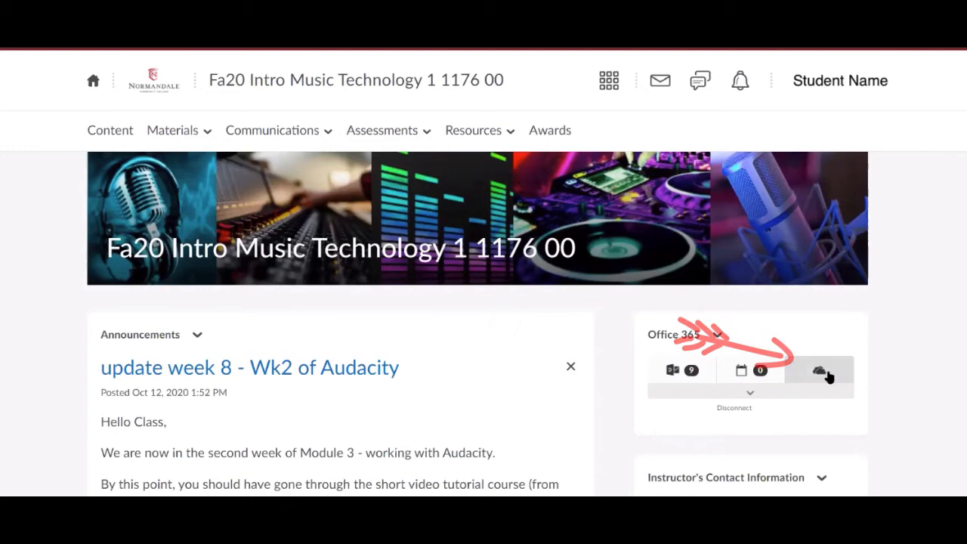
left_click(819, 370)
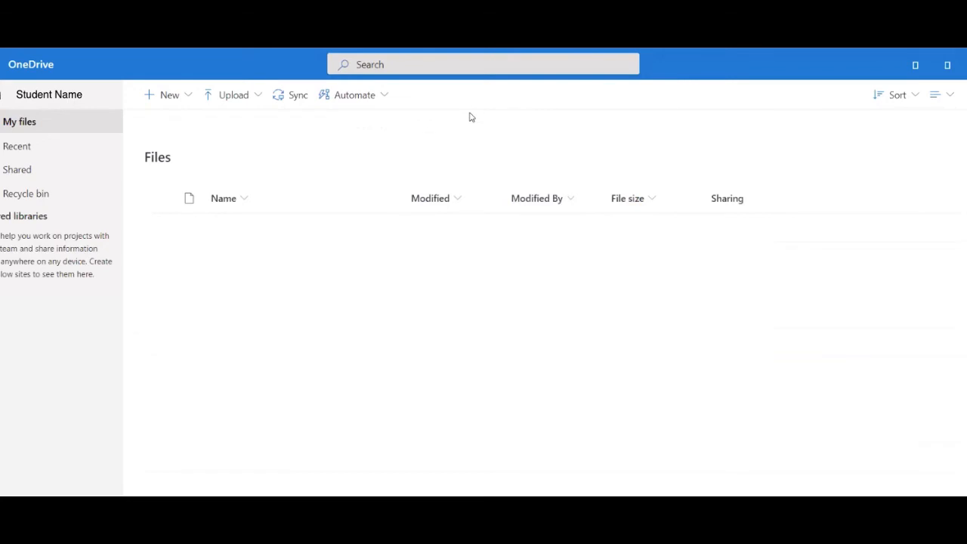
- Create a new OneDrive folder named 'Intro to Music Tech'
left_click(169, 93)
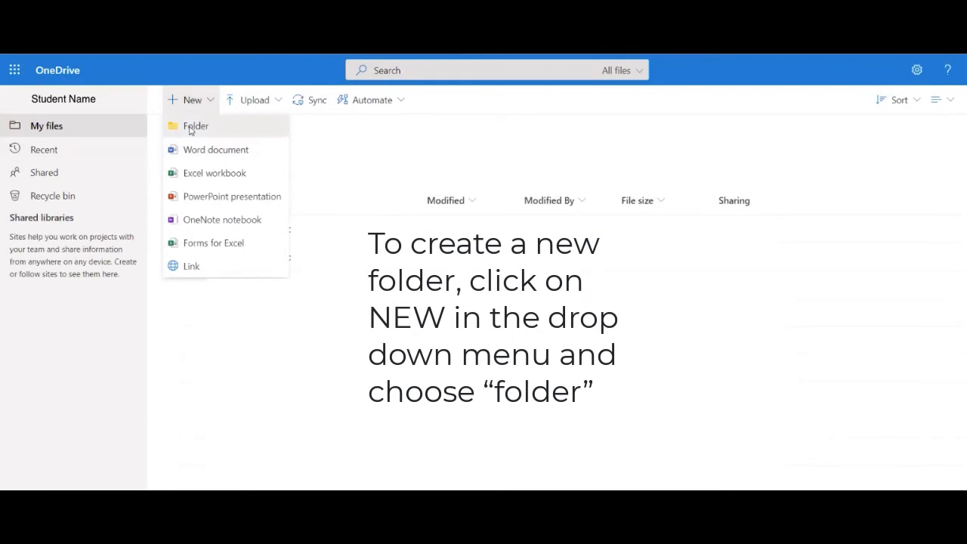
left_click(196, 127)
type("Intro to Music Tech")
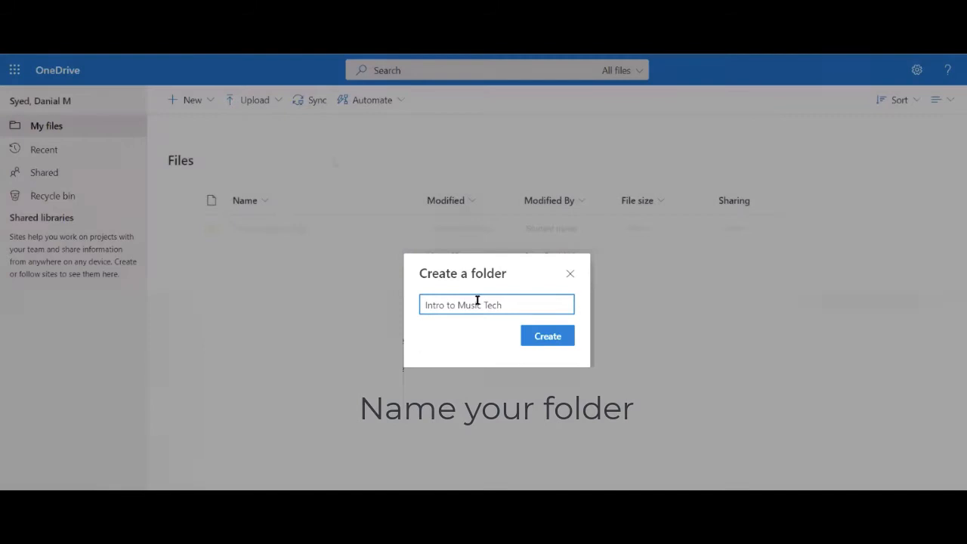
left_click(547, 335)
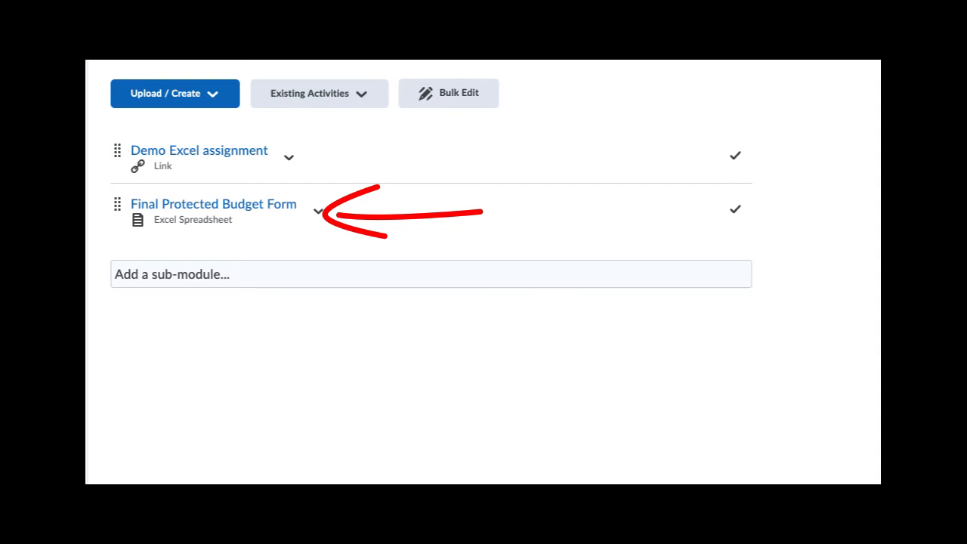
- Download the Final Protected Budget Form topic's workbook so it loads in Excel Online
left_click(215, 202)
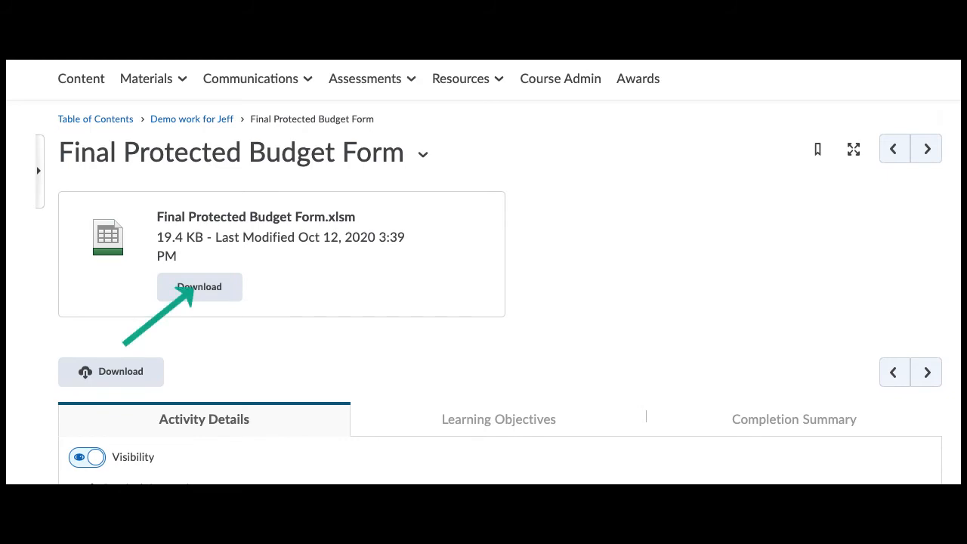
left_click(199, 287)
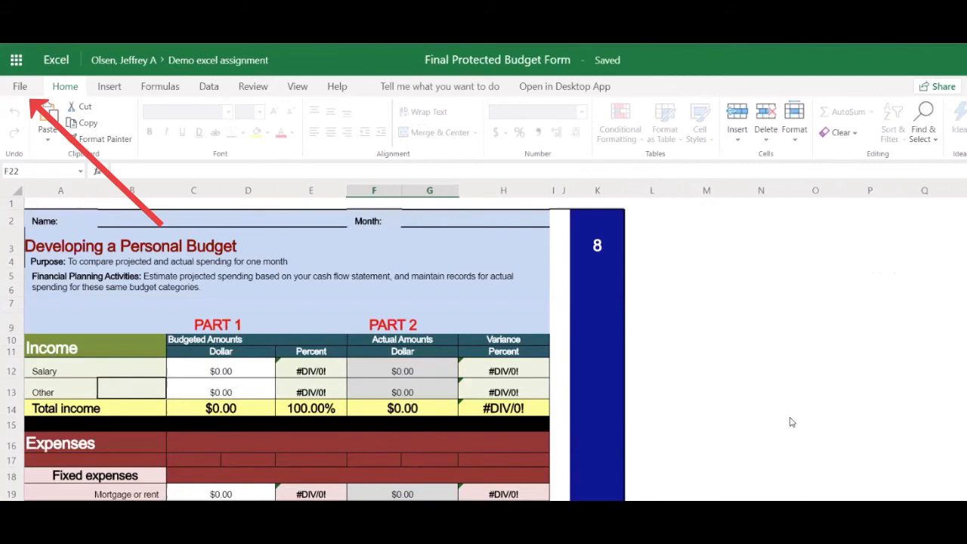
- Save a copy of Final Protected Budget Form.xlsm into the Intro to Music Tech OneDrive folder
left_click(19, 86)
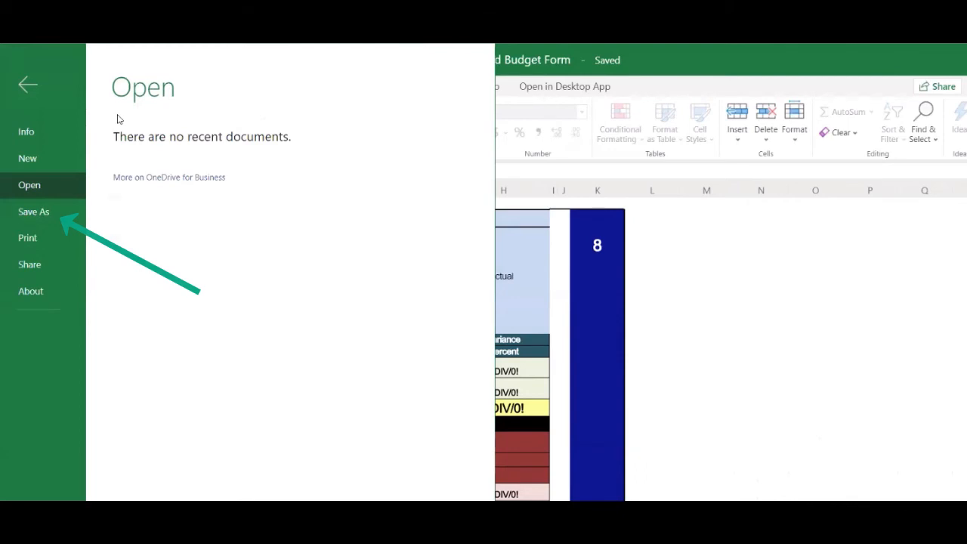
left_click(33, 211)
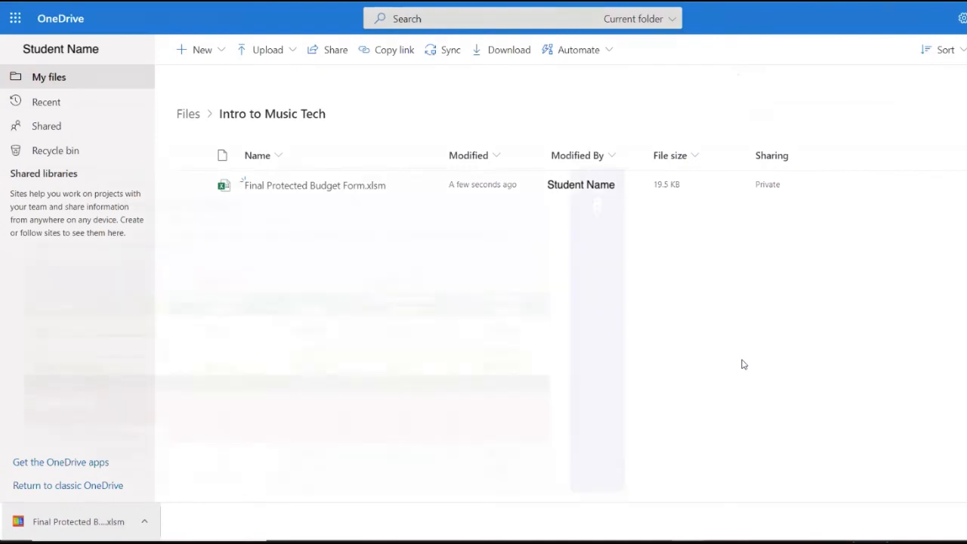
- Confirm the budget form sits in the Intro to Music Tech folder and return to the course
left_click(314, 184)
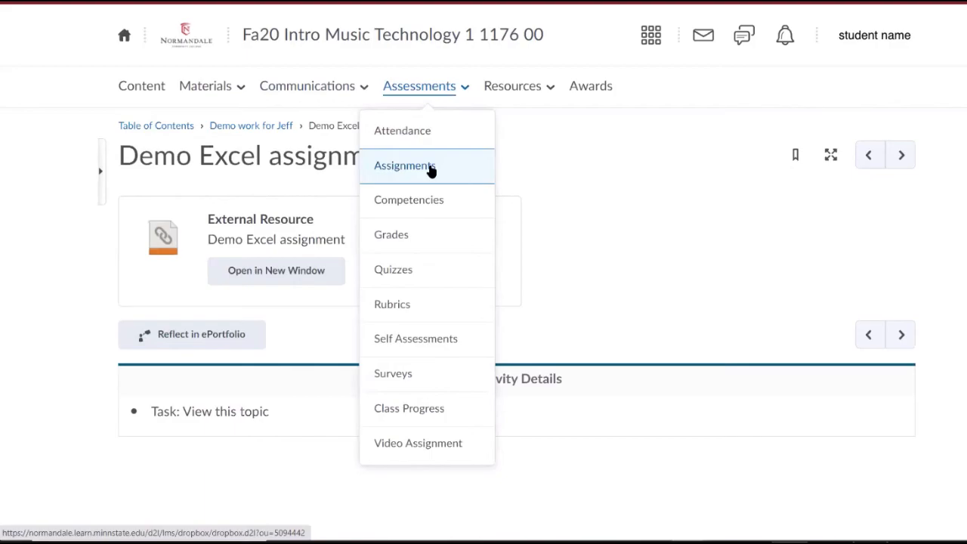
- In the Demo Excel assignment, attach Final Protected Budget Form.xlsm from the OneDrive Intro to Music Tech folder
left_click(405, 165)
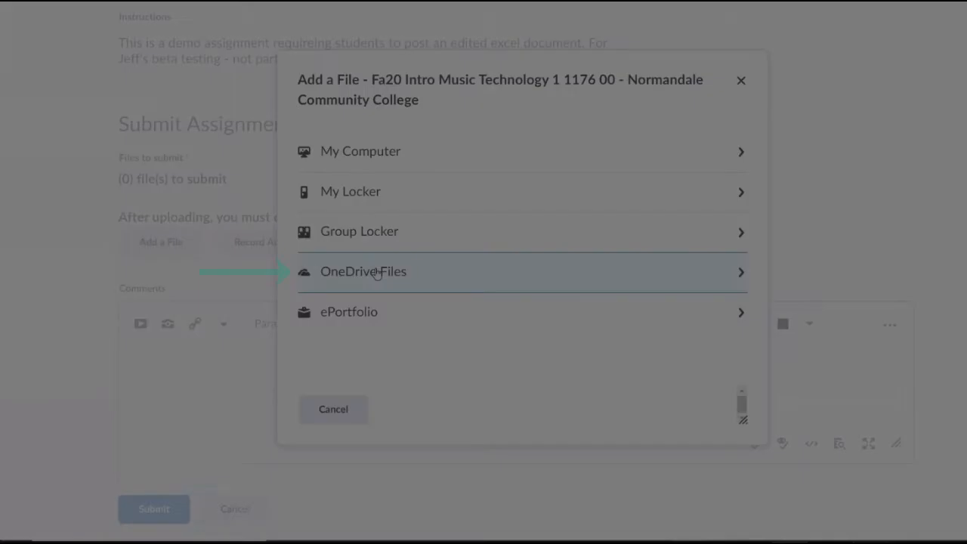
left_click(363, 272)
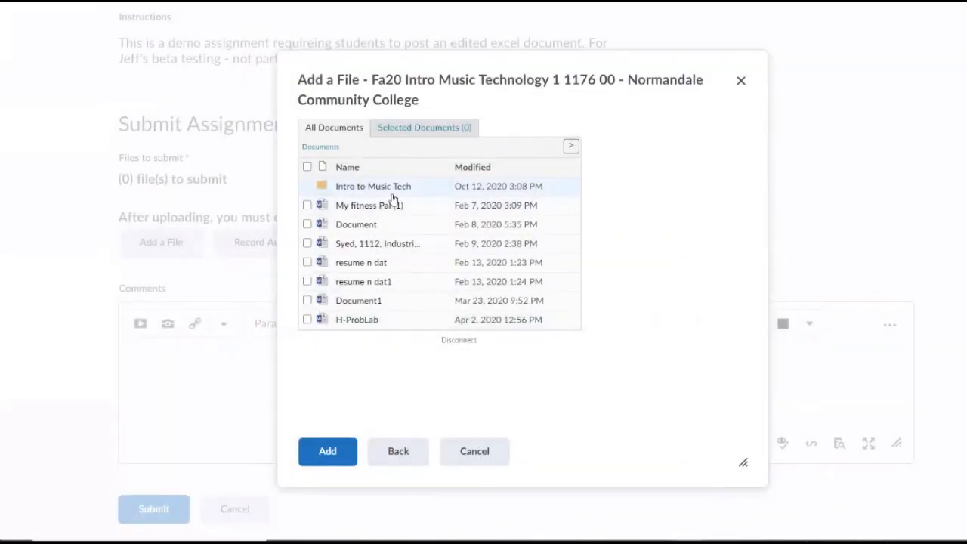
left_click(372, 185)
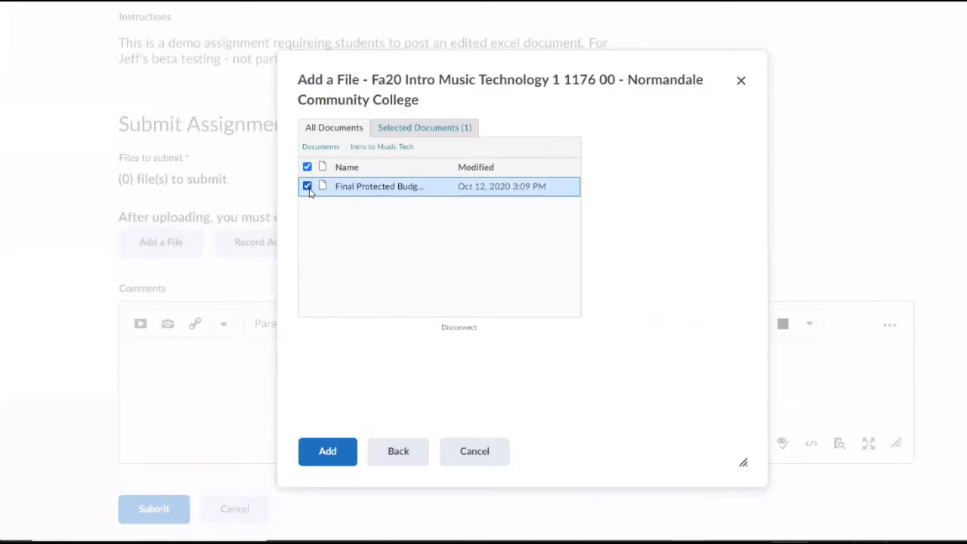
left_click(327, 451)
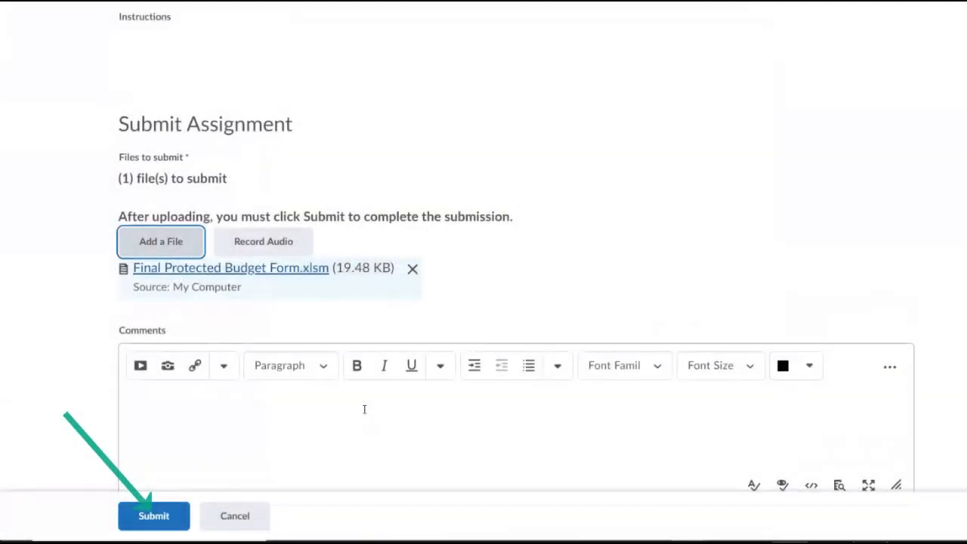